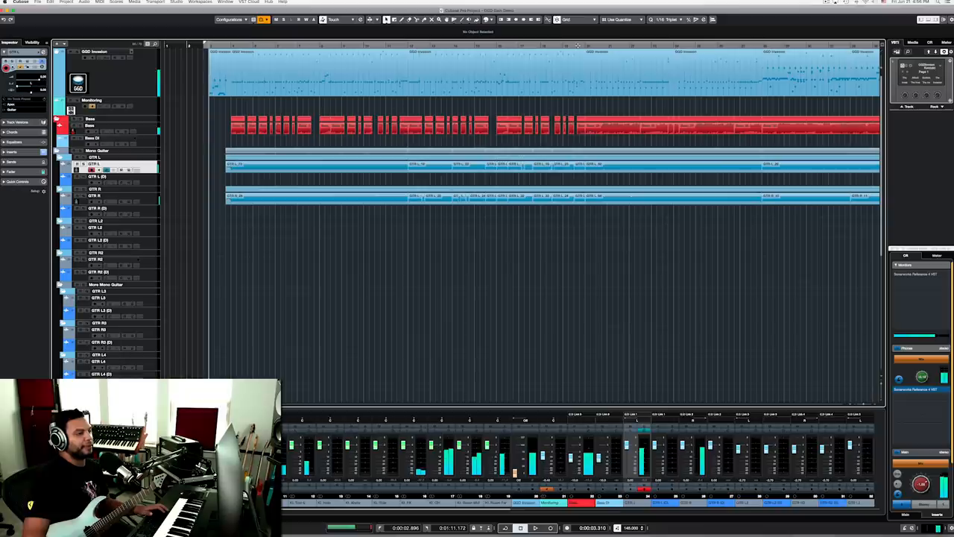
Step: Bring up the Axe-Edit III editor over the Cubase project, showing the Gainy Rhythm preset
{"action": "left_click", "coordinate": [534, 528]}
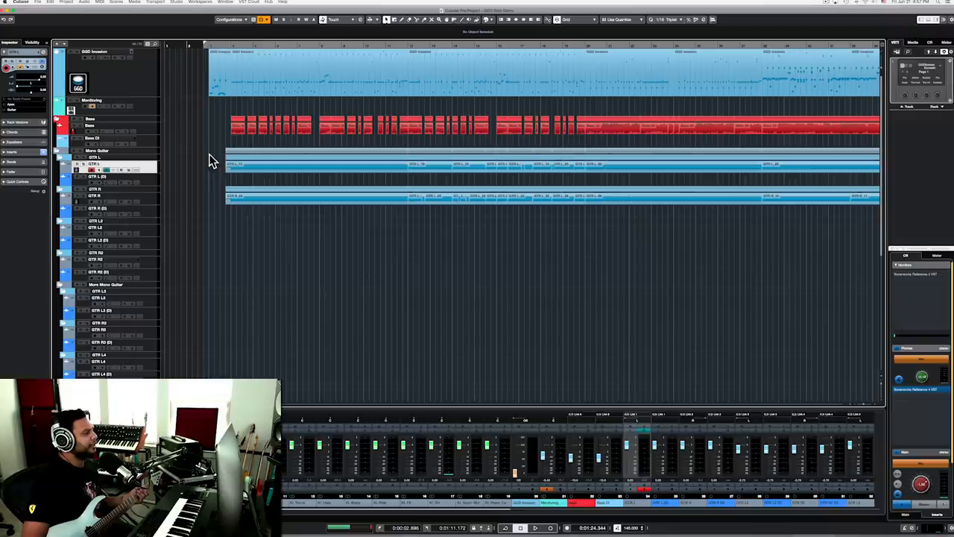
{"action": "left_click", "coordinate": [535, 528]}
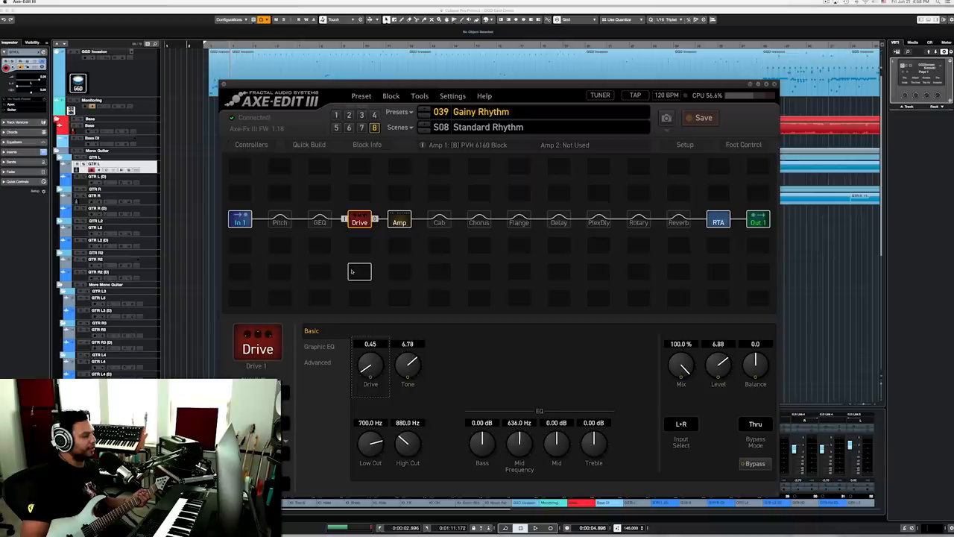
{"action": "left_click", "coordinate": [400, 220]}
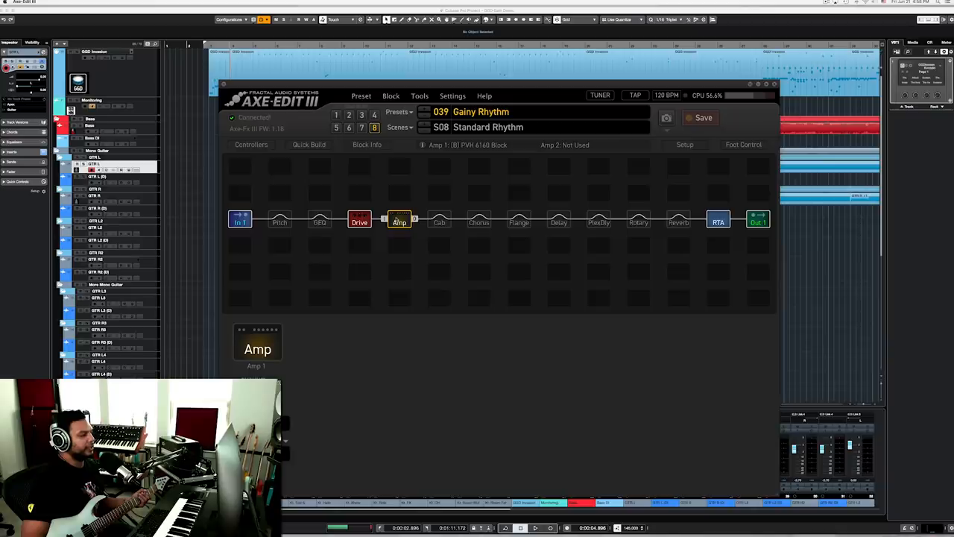
{"action": "left_click", "coordinate": [400, 217]}
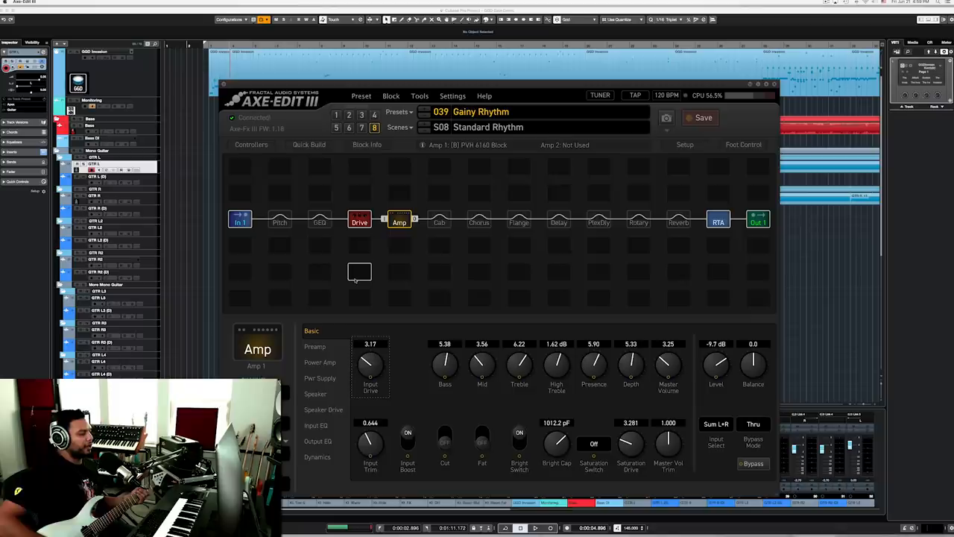
{"action": "left_click", "coordinate": [360, 220]}
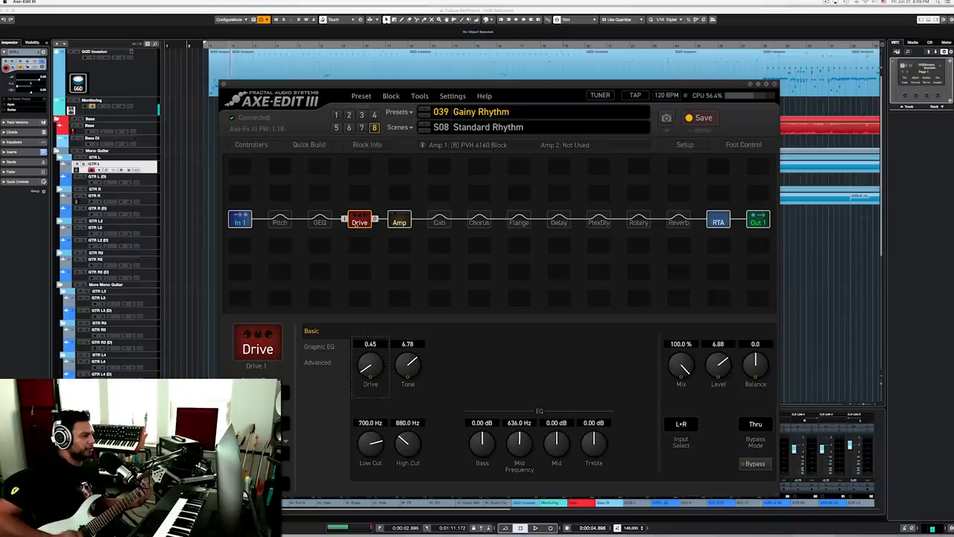
Step: Select the Amp block in the grid to show its Basic parameters
{"action": "left_click", "coordinate": [400, 220]}
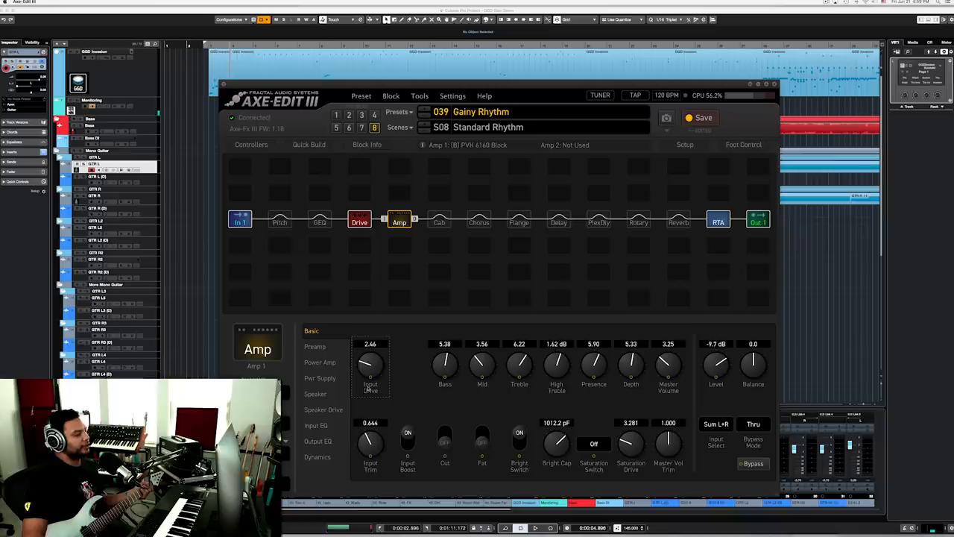
Step: Raise the amp's input drive to 4.10 and its input trim to 0.708
{"action": "left_click_drag", "start_coordinate": [369, 365], "coordinate": [370, 351]}
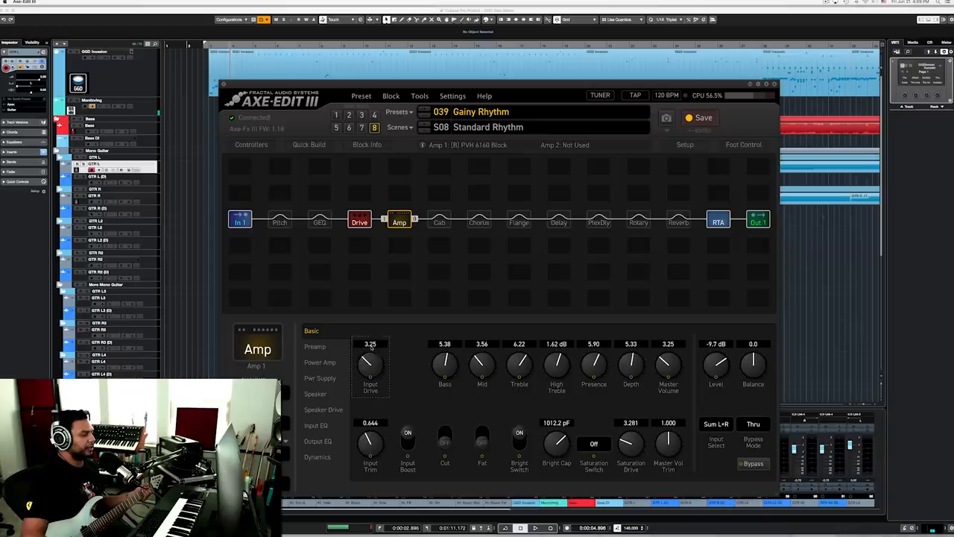
{"action": "left_click_drag", "start_coordinate": [370, 365], "coordinate": [370, 350]}
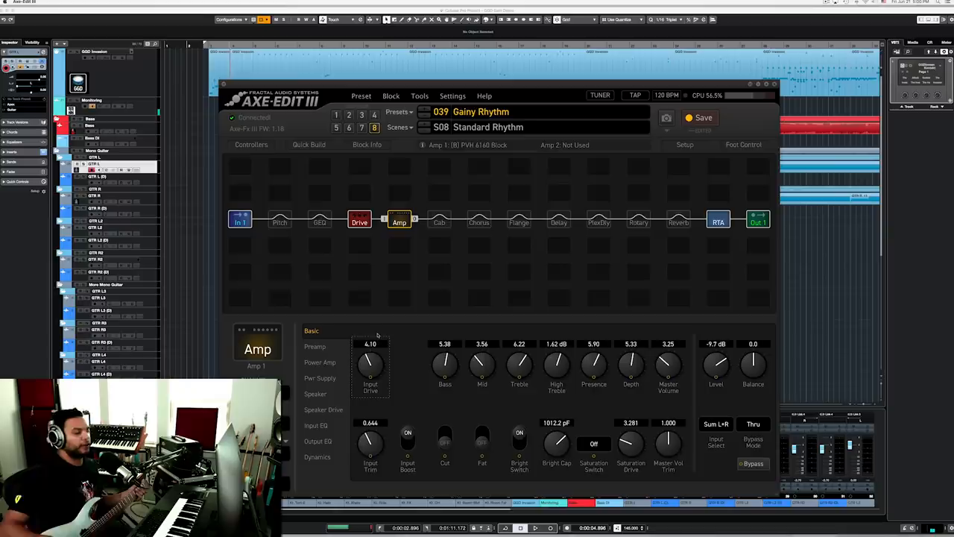
{"action": "left_click_drag", "start_coordinate": [369, 445], "coordinate": [373, 432]}
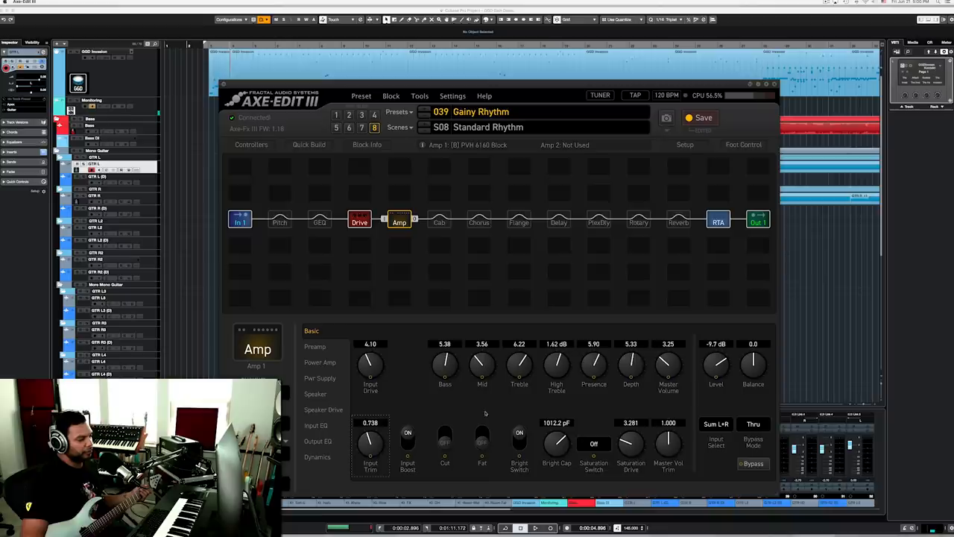
{"action": "left_click", "coordinate": [360, 221]}
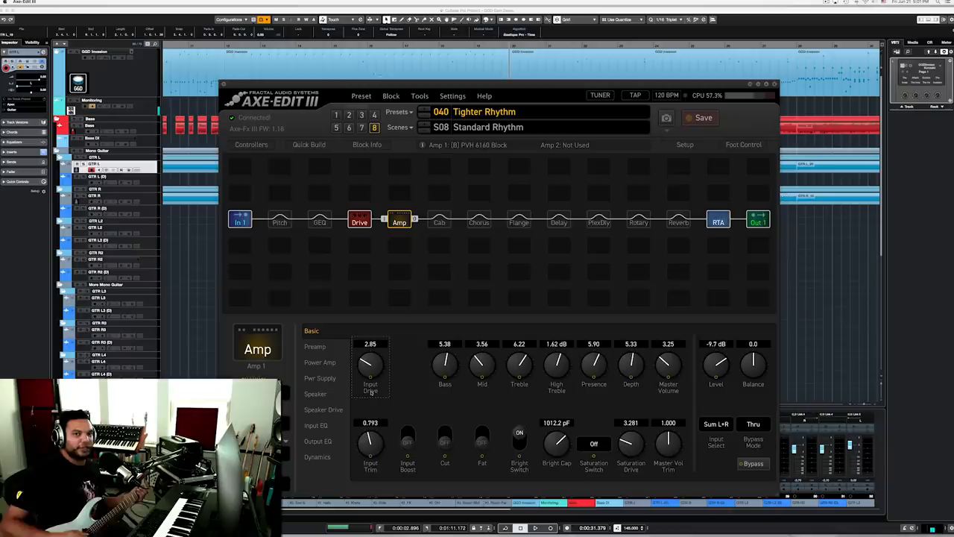
Step: Nudge the Tighter Rhythm amp's input drive knob up slightly
{"action": "left_click_drag", "start_coordinate": [370, 362], "coordinate": [369, 355]}
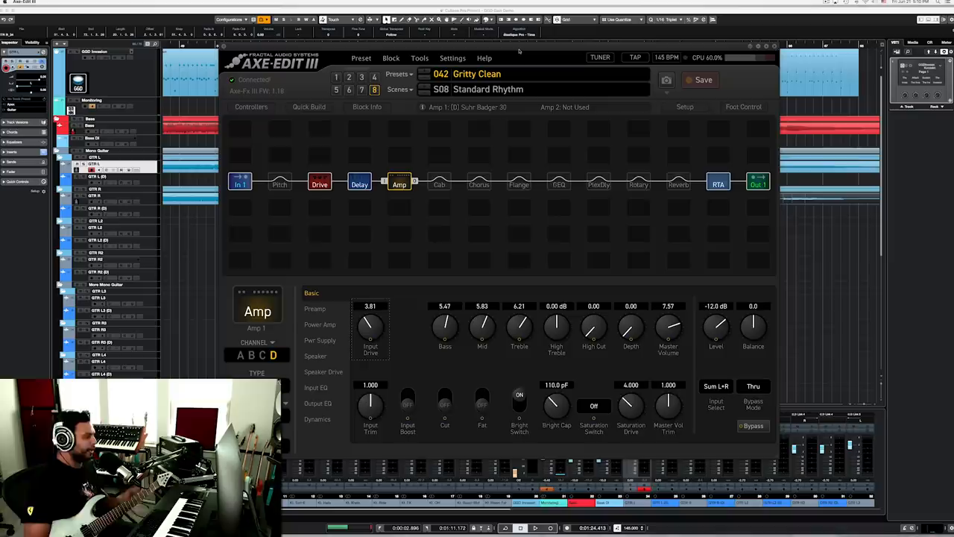
Step: Bypass the Drive and Delay blocks in the Gritty Clean chain and return to the Amp block
{"action": "left_click", "coordinate": [360, 183]}
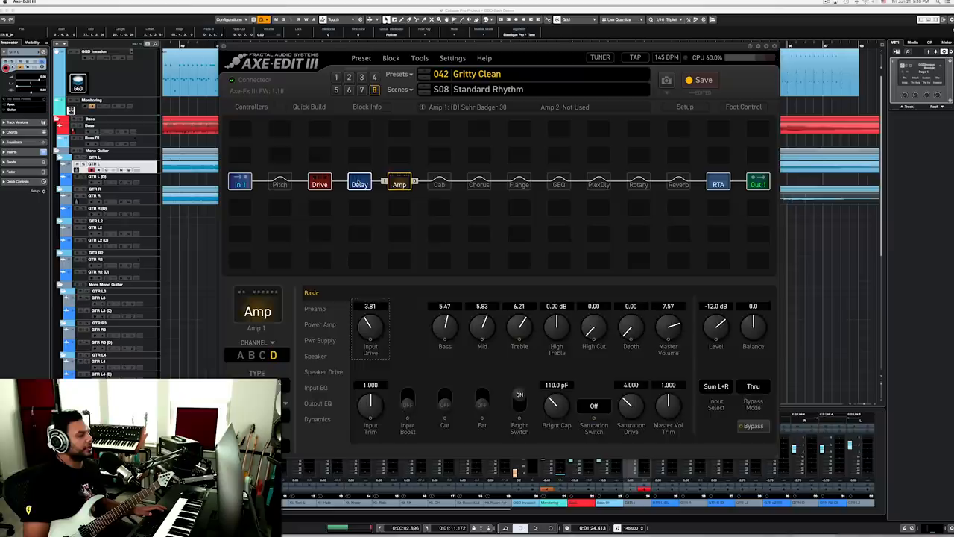
{"action": "left_click", "coordinate": [319, 184]}
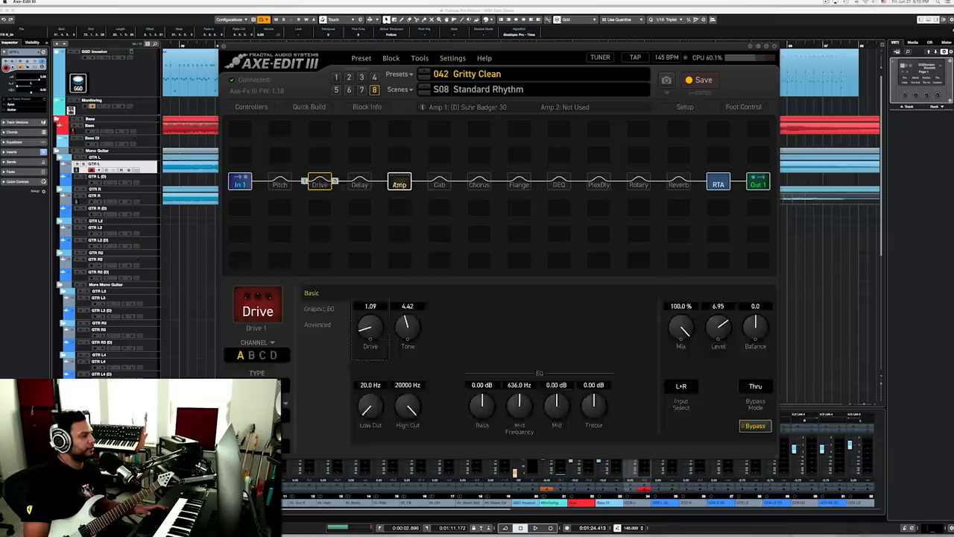
{"action": "left_click", "coordinate": [399, 184]}
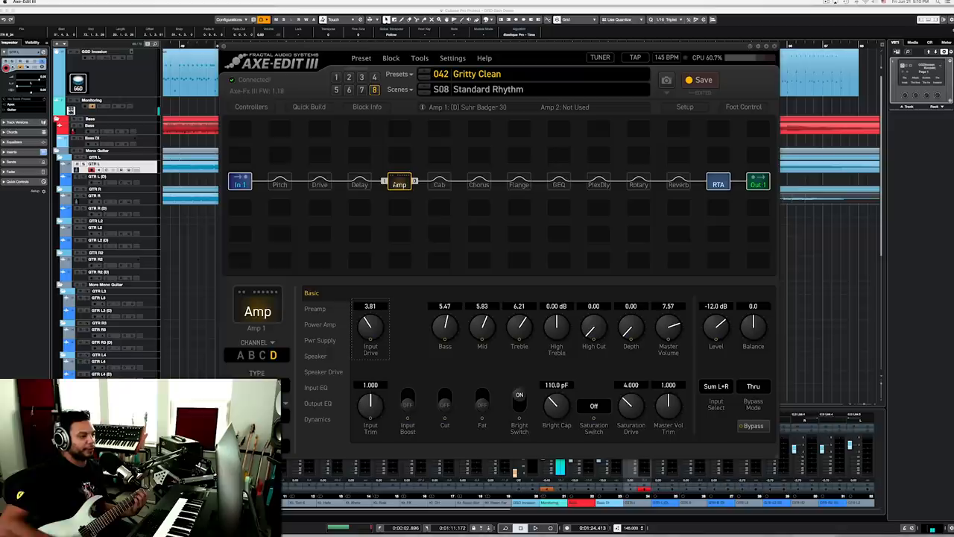
Step: Re-enable the Drive and Delay blocks from the preset overview and return to the Amp block at drive 3.81
{"action": "left_click", "coordinate": [400, 185]}
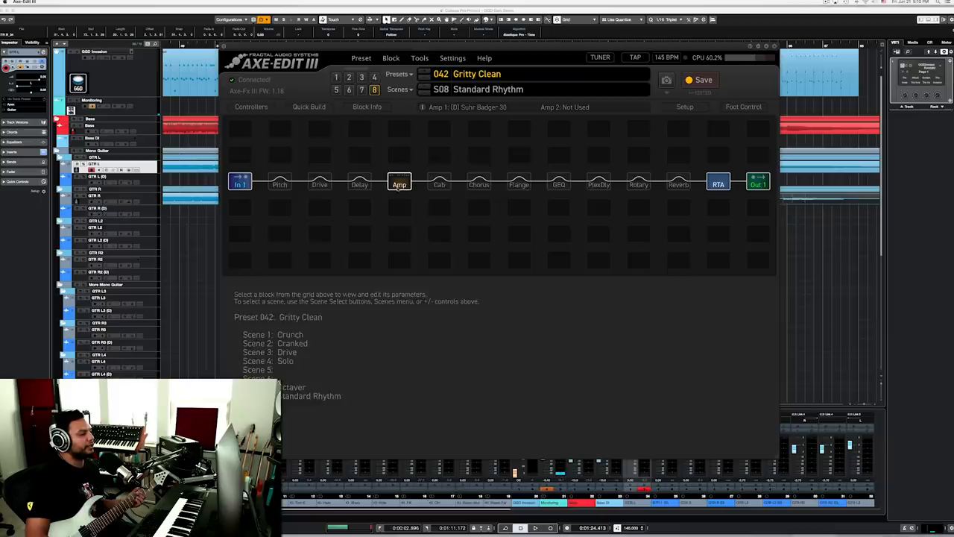
{"action": "left_click", "coordinate": [400, 184]}
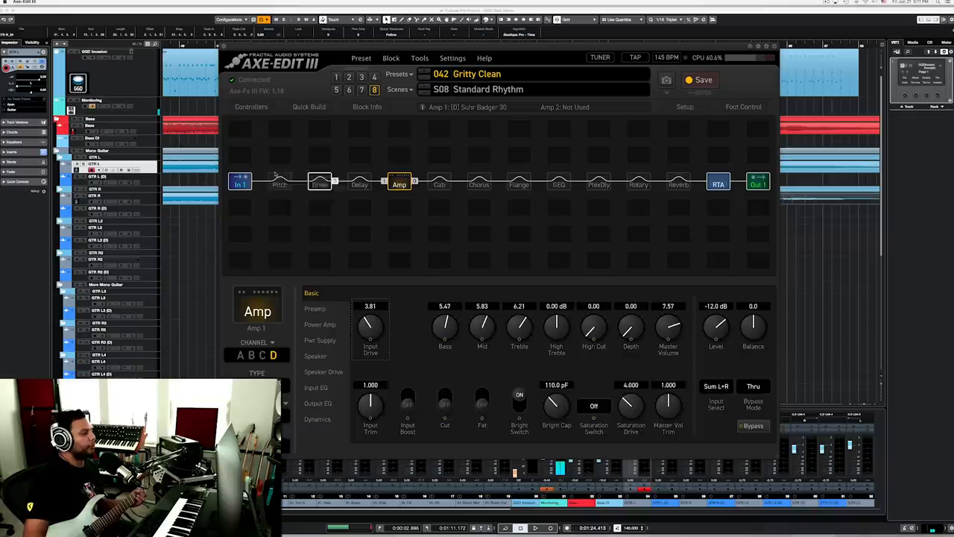
{"action": "left_click", "coordinate": [319, 185]}
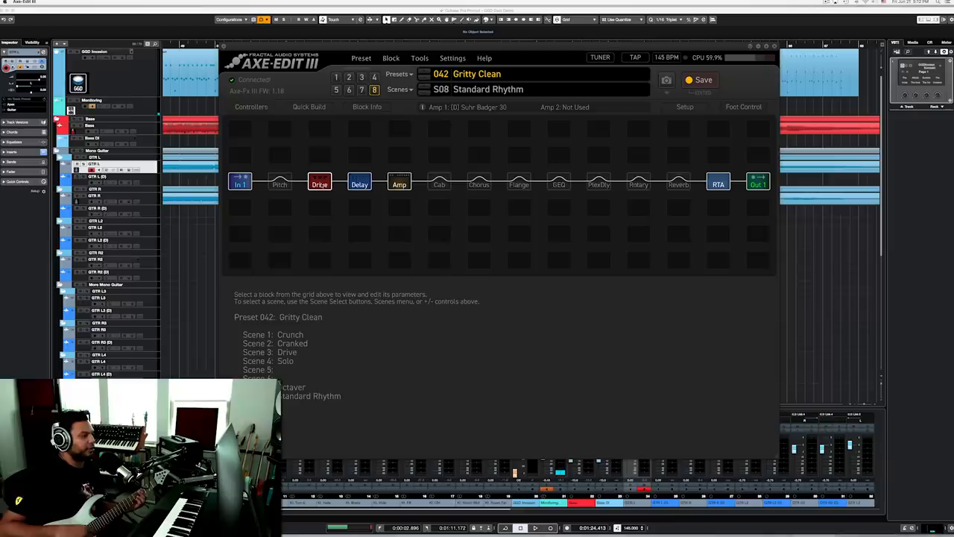
{"action": "left_click", "coordinate": [400, 183]}
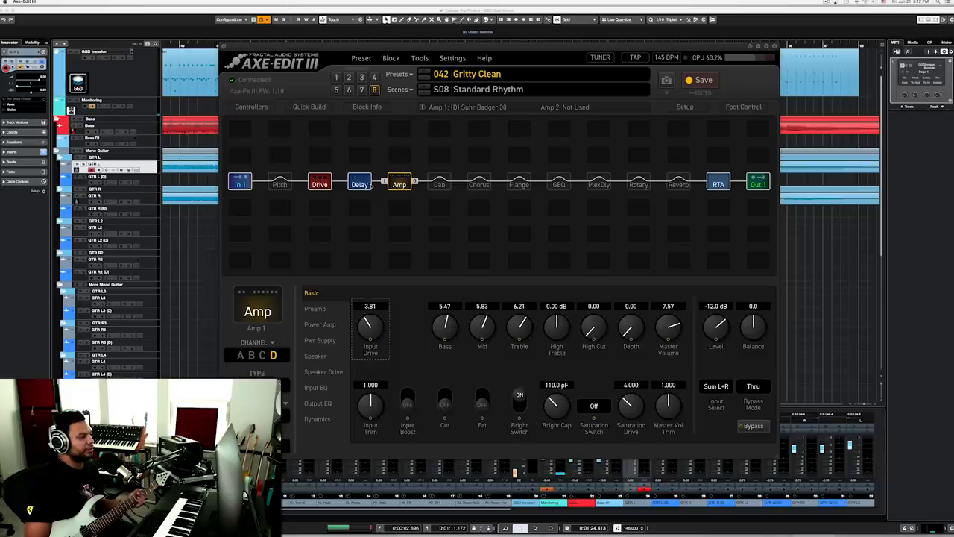